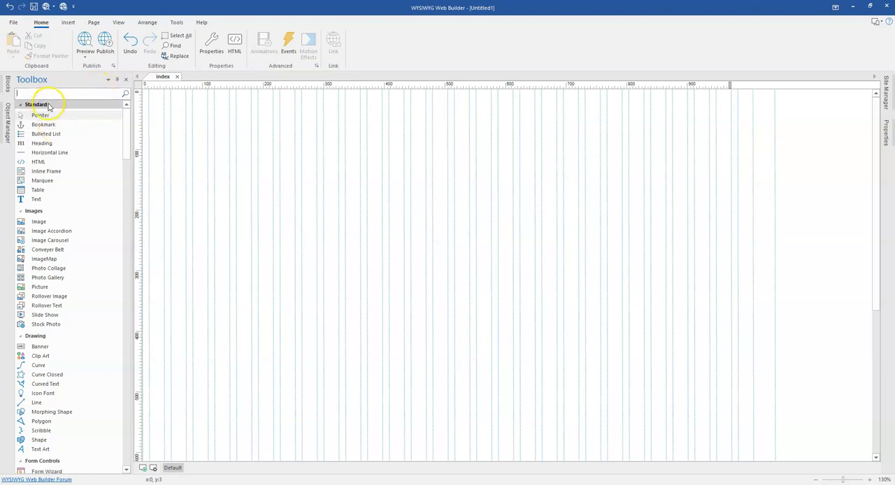
Scroll the Toolbox down to the image objects to reach ImageMap.
{"action": "scroll", "scroll_direction": "down", "scroll_amount": 3}
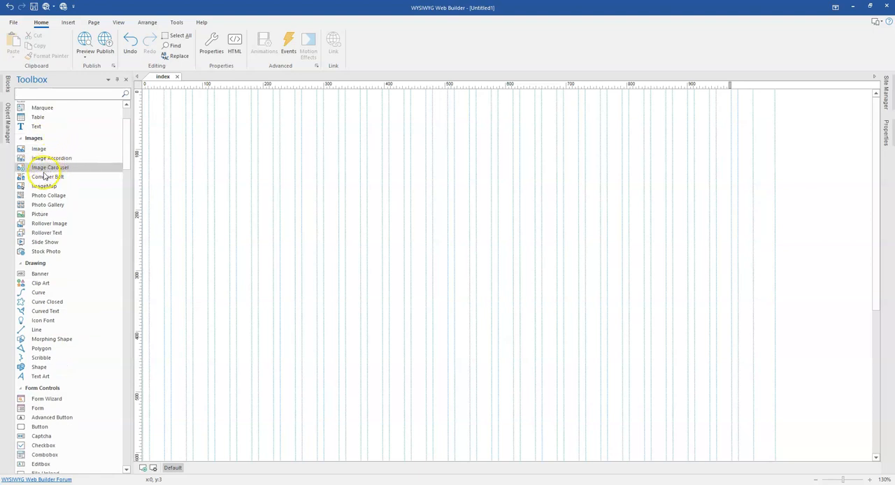
{"action": "mouse_move", "coordinate": [44, 186]}
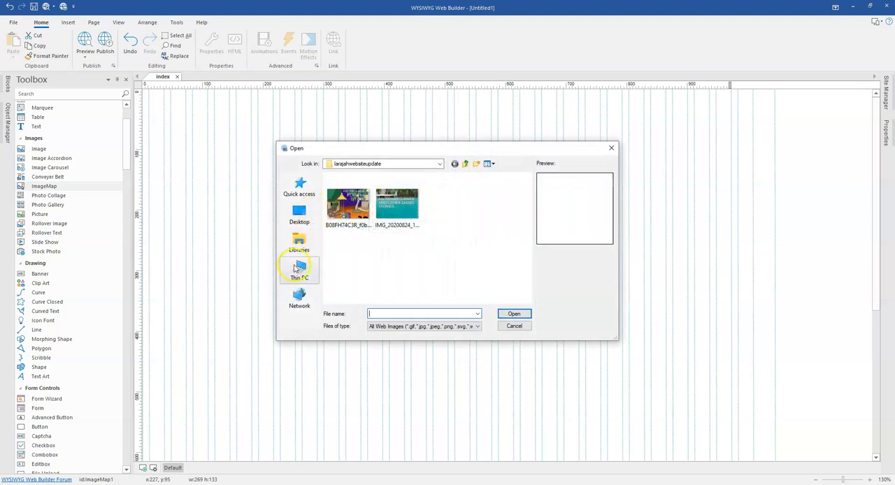
{"action": "mouse_move", "coordinate": [300, 269]}
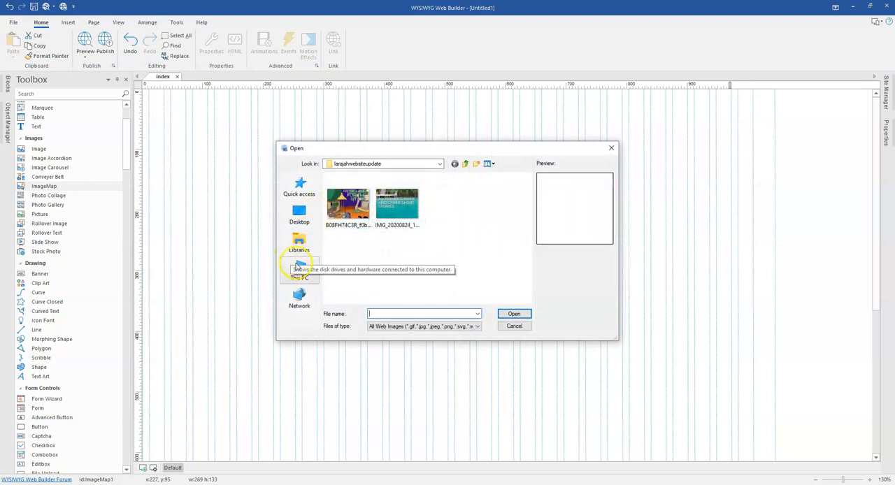
Load puffins-5223055_640.jpg from Downloads > Firefox Downloads into the image map.
{"action": "left_click", "coordinate": [299, 272]}
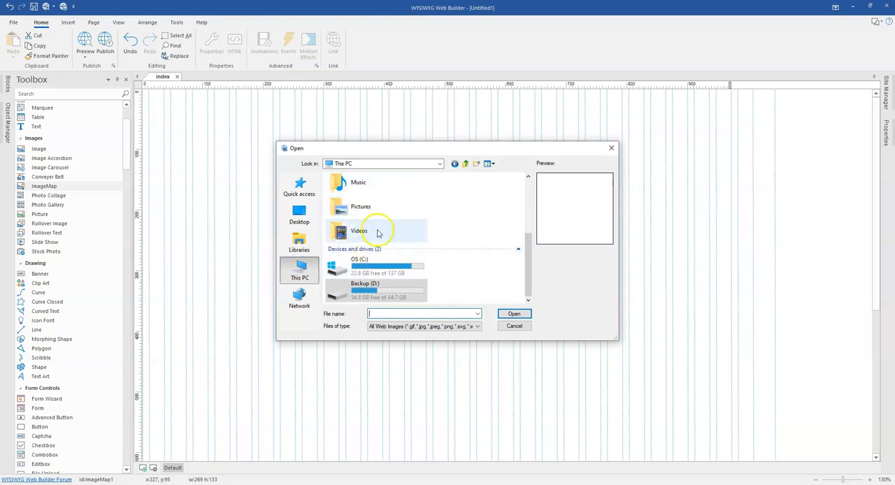
{"action": "left_click", "coordinate": [439, 163]}
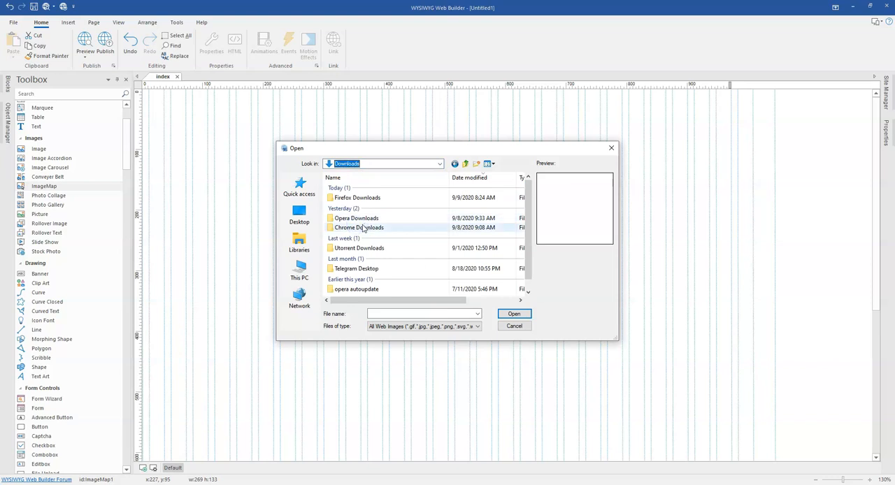
{"action": "double_click", "coordinate": [358, 197]}
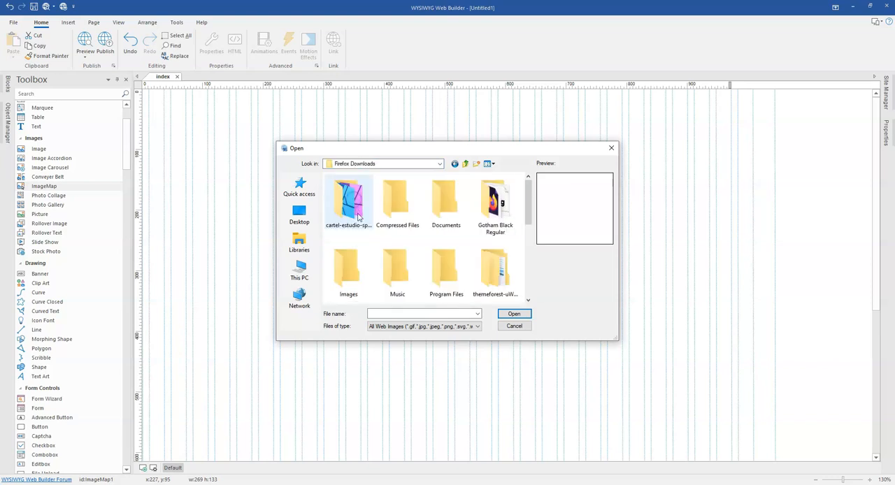
{"action": "left_click", "coordinate": [397, 196]}
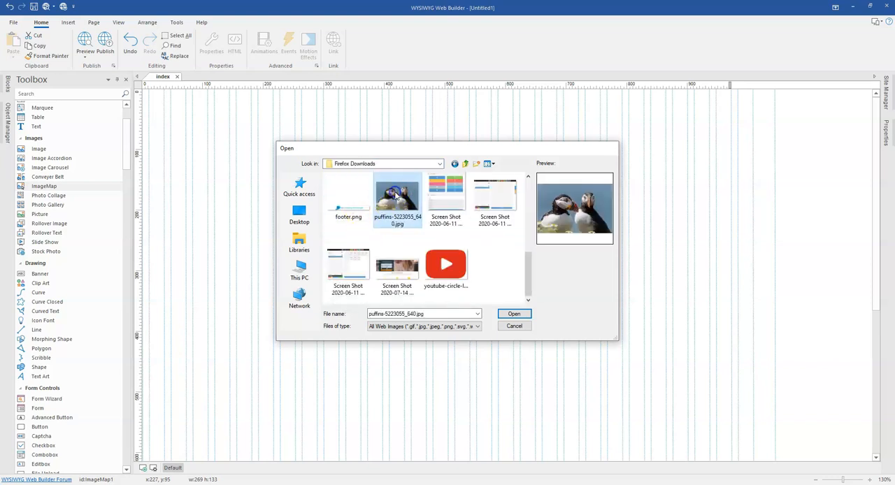
{"action": "left_click", "coordinate": [514, 313]}
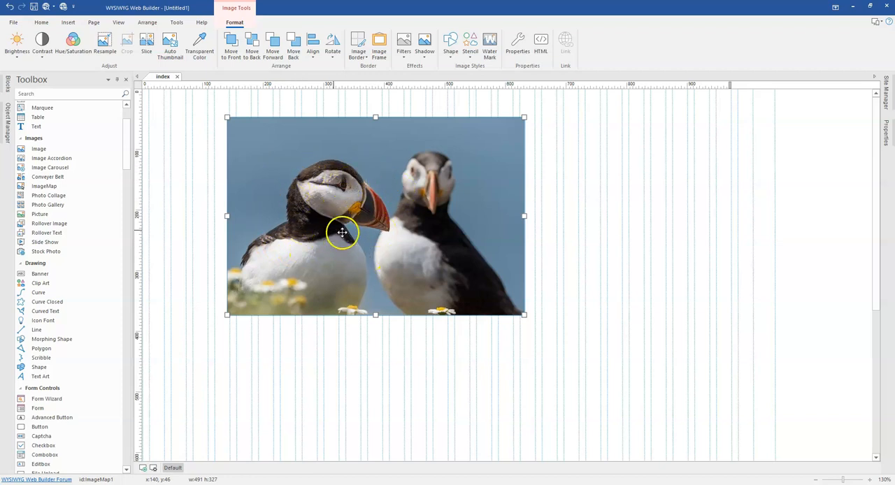
{"action": "mouse_move", "coordinate": [315, 177]}
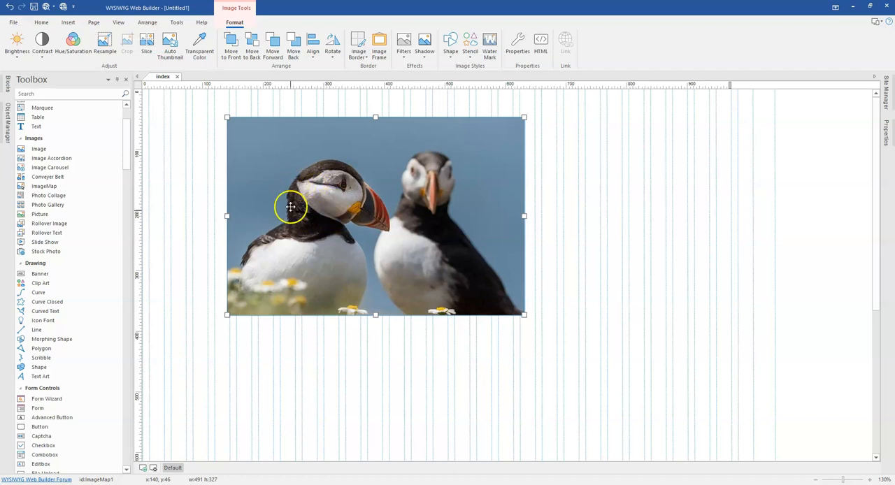
{"action": "mouse_move", "coordinate": [335, 220]}
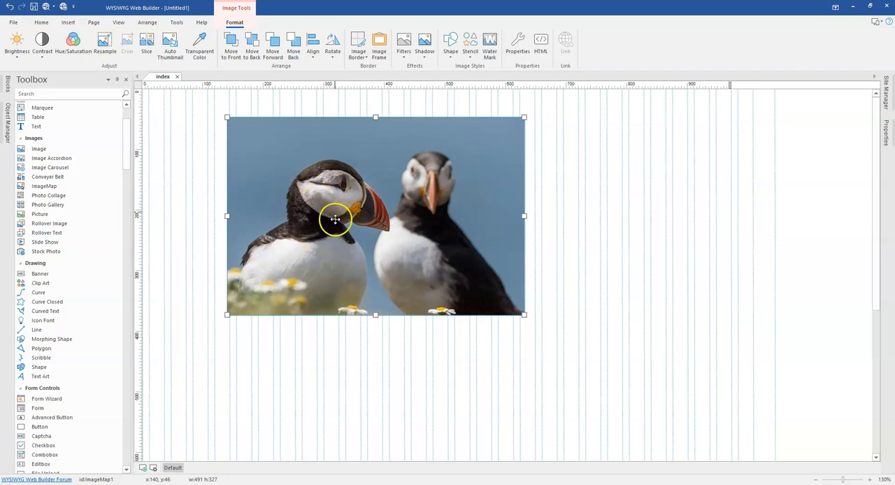
{"action": "mouse_move", "coordinate": [313, 202]}
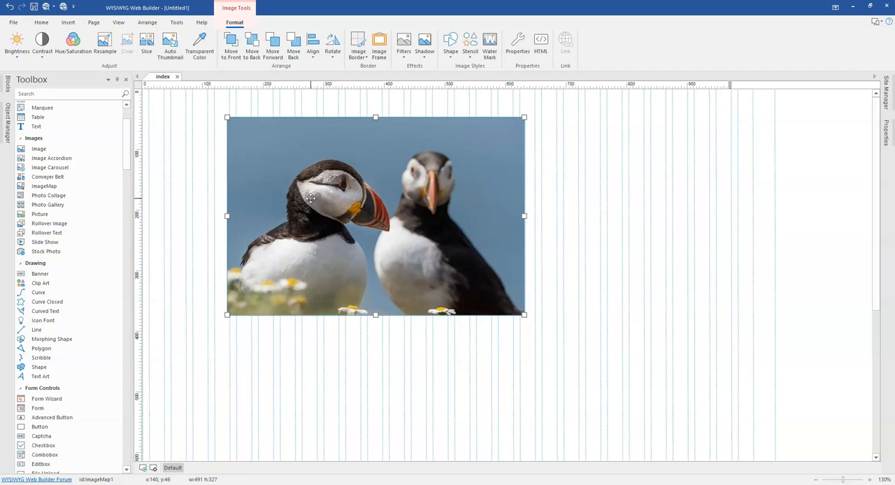
{"action": "mouse_move", "coordinate": [197, 201]}
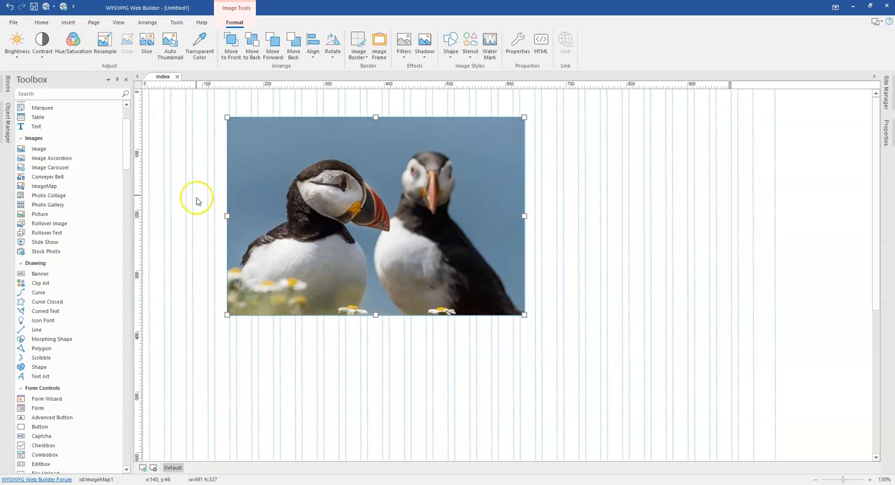
Open the image map's properties, view its Style border settings, then show the empty Hot Spots list.
{"action": "double_click", "coordinate": [376, 215]}
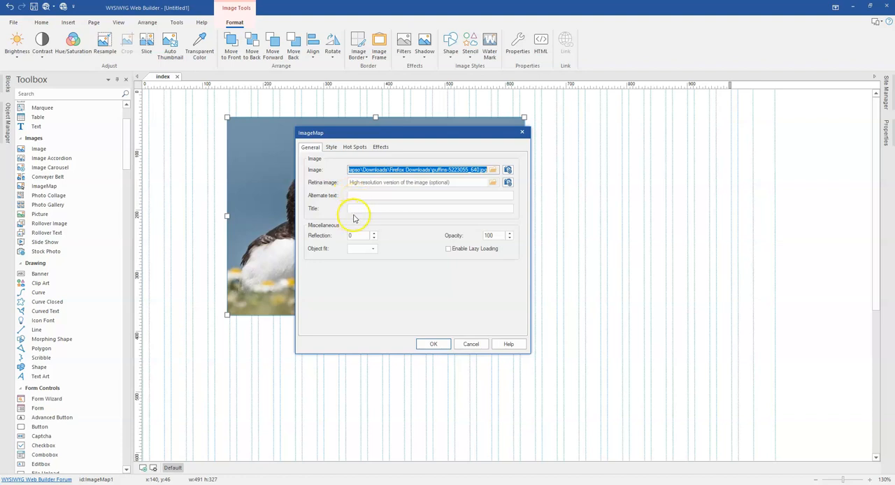
{"action": "left_click", "coordinate": [331, 147]}
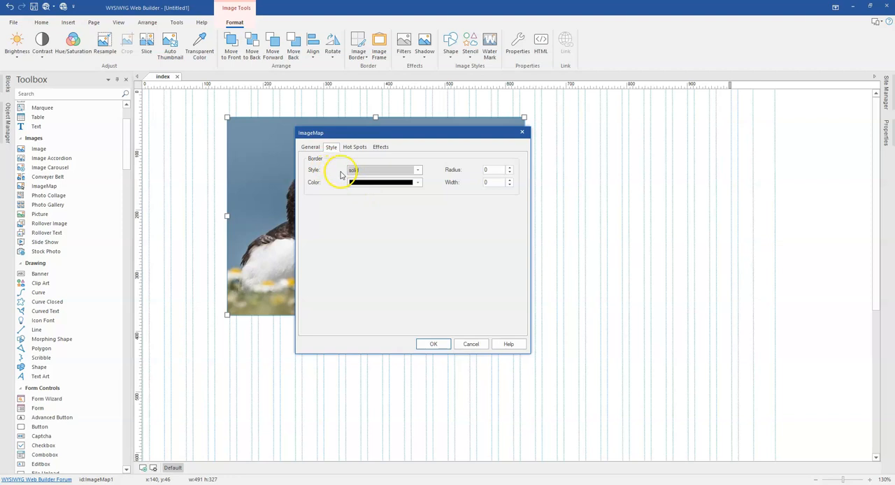
{"action": "left_click", "coordinate": [354, 147]}
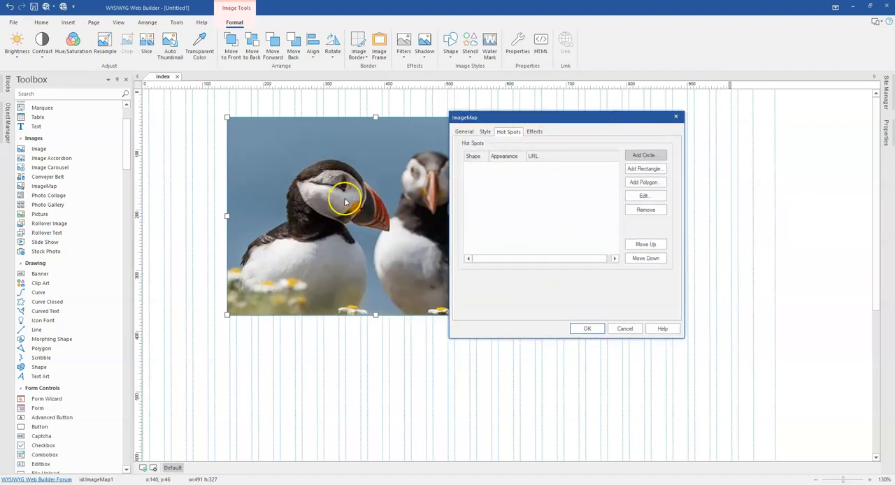
Try circle and polygon hotspots, discard them, and start a rectangular hotspot instead.
{"action": "left_click", "coordinate": [644, 155]}
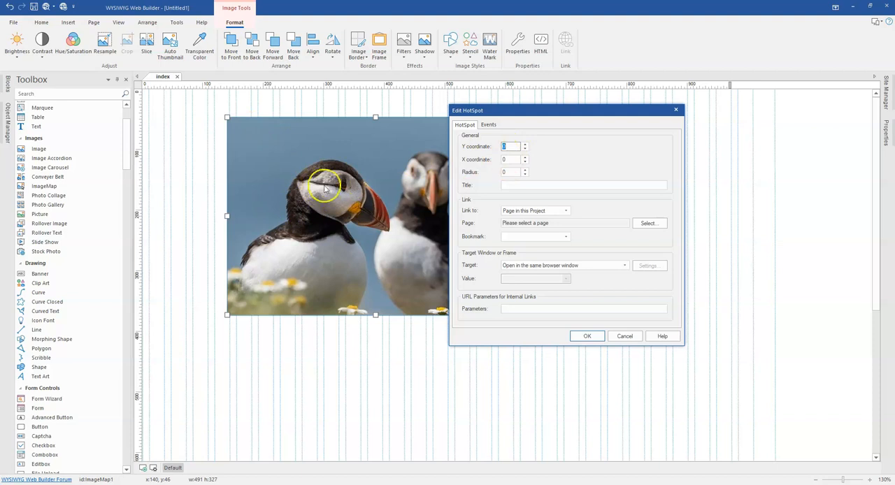
{"action": "mouse_move", "coordinate": [481, 134]}
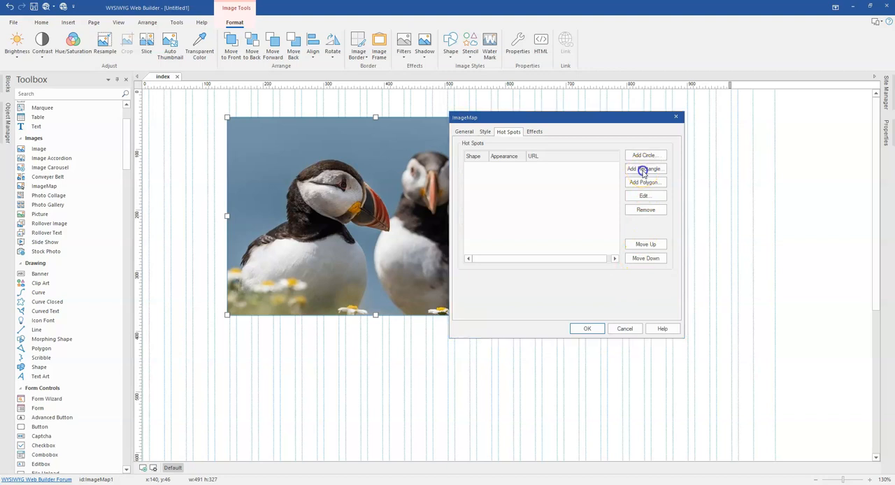
{"action": "left_click", "coordinate": [644, 169]}
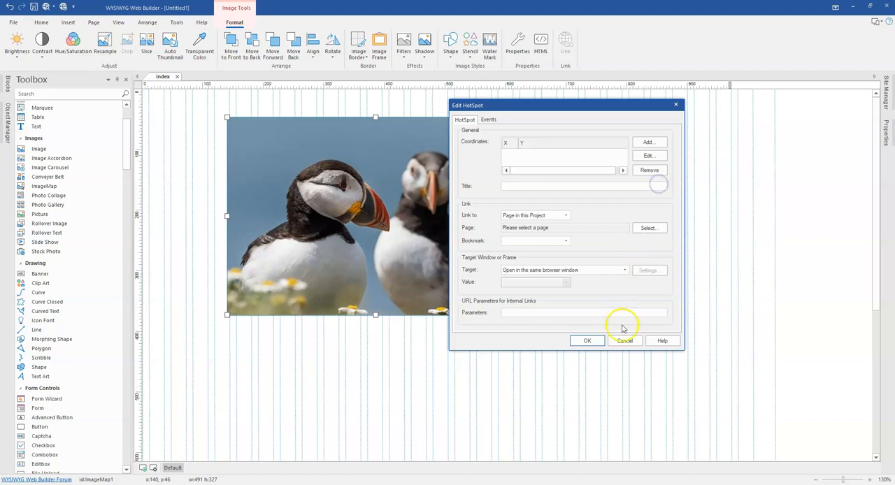
{"action": "left_click", "coordinate": [624, 341]}
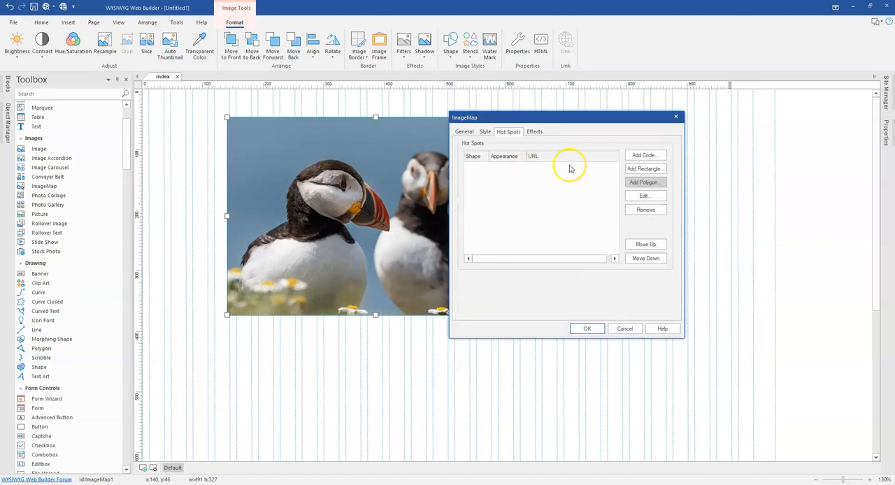
{"action": "left_click", "coordinate": [644, 169]}
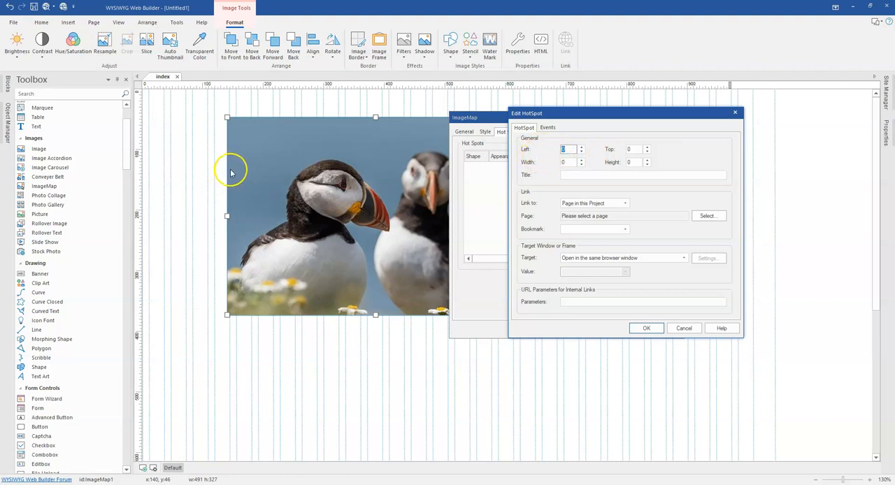
{"action": "mouse_move", "coordinate": [329, 208]}
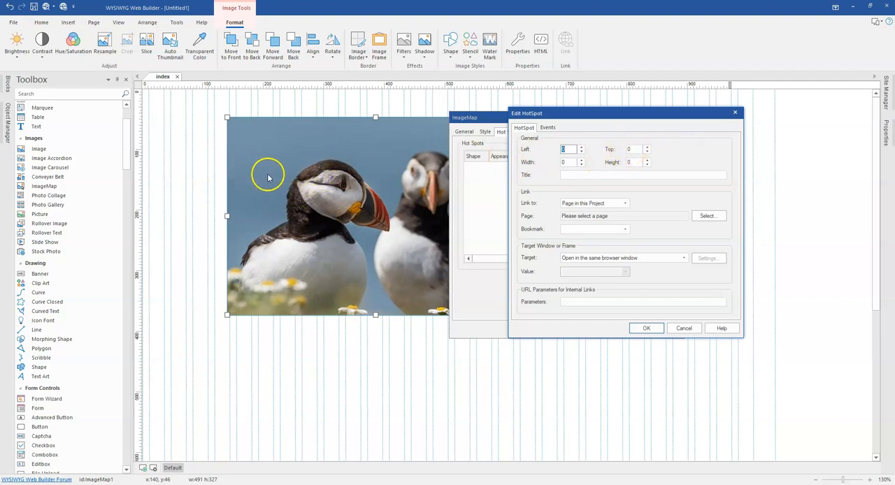
{"action": "mouse_move", "coordinate": [250, 175]}
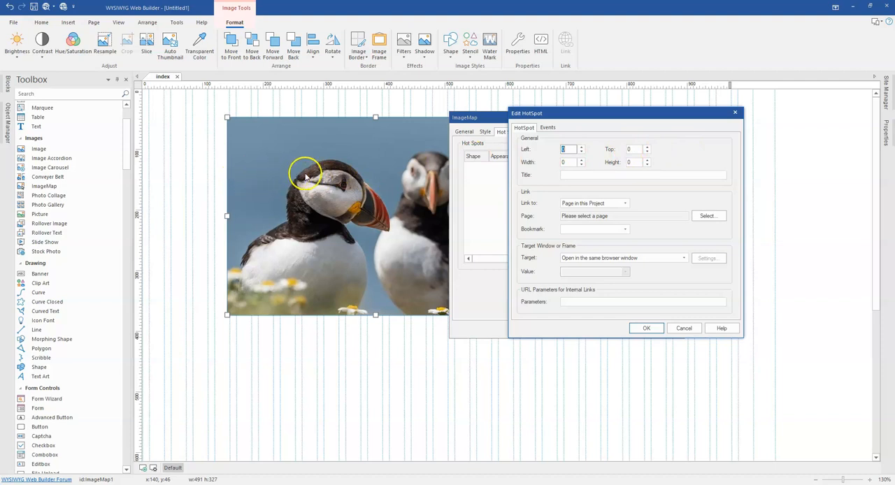
Enter 150 for the rectangular hotspot's position and begin editing its Height.
{"action": "left_click", "coordinate": [548, 149]}
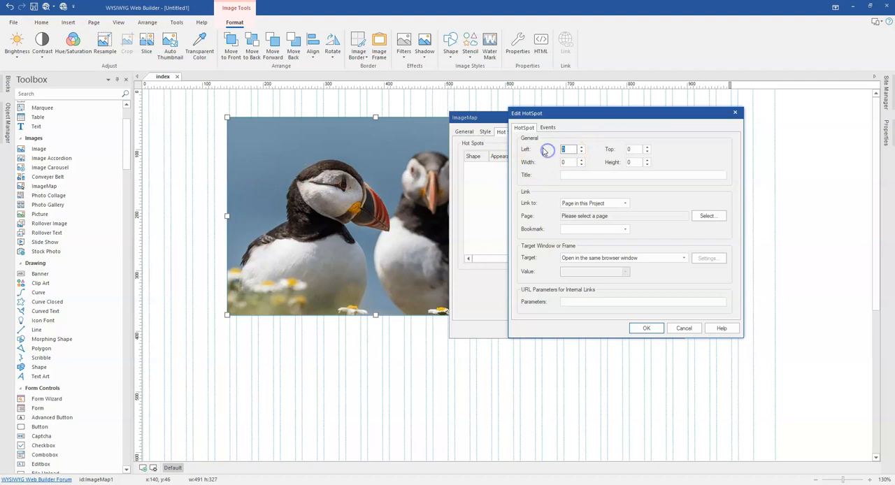
{"action": "type", "text": "150"}
{"action": "left_click", "coordinate": [636, 162]}
{"action": "type", "text": "2"}
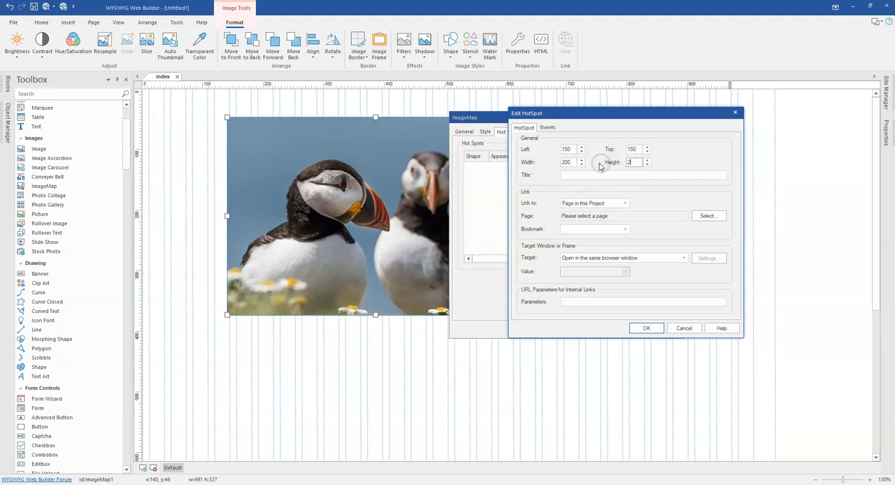
{"action": "left_click", "coordinate": [646, 328]}
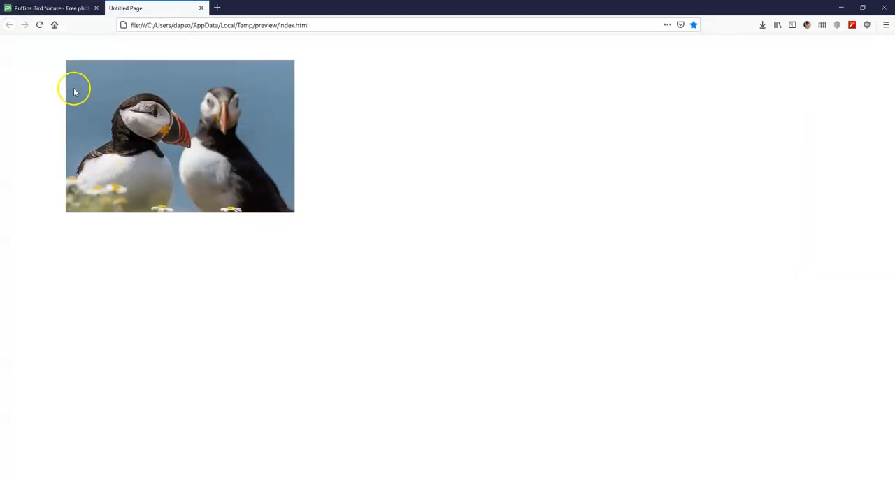
{"action": "mouse_move", "coordinate": [136, 124]}
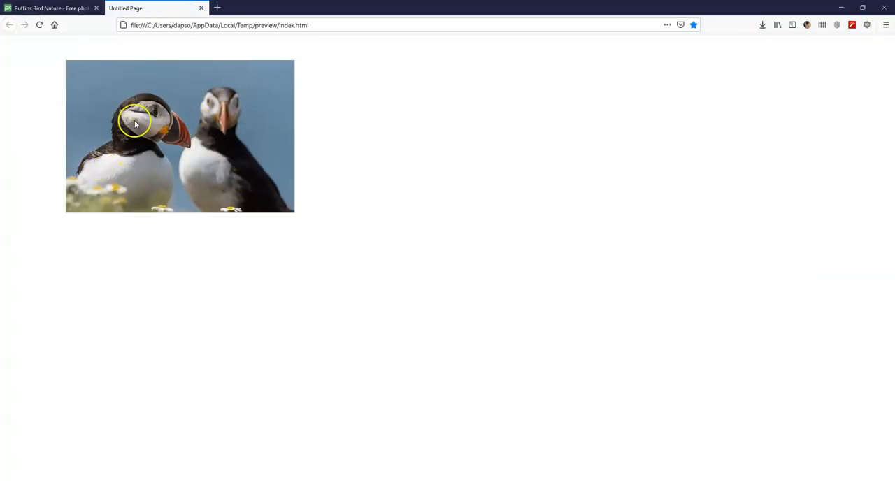
{"action": "mouse_move", "coordinate": [165, 156]}
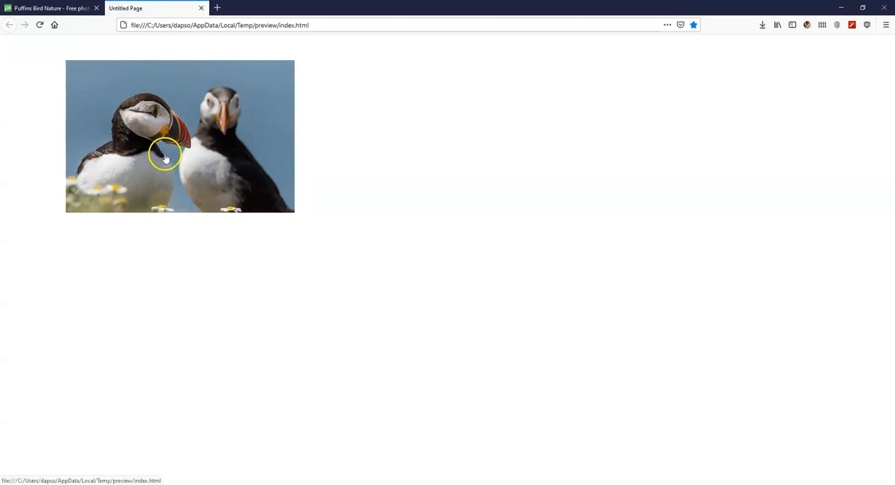
{"action": "mouse_move", "coordinate": [189, 187]}
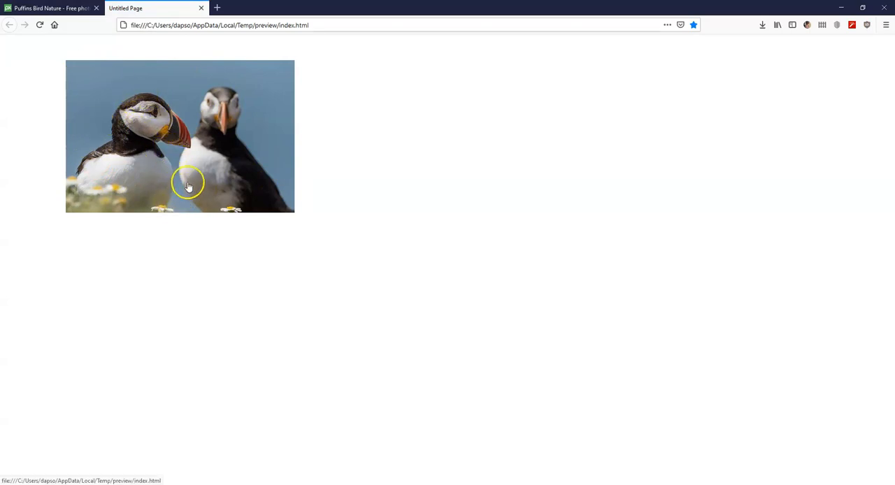
{"action": "mouse_move", "coordinate": [170, 168]}
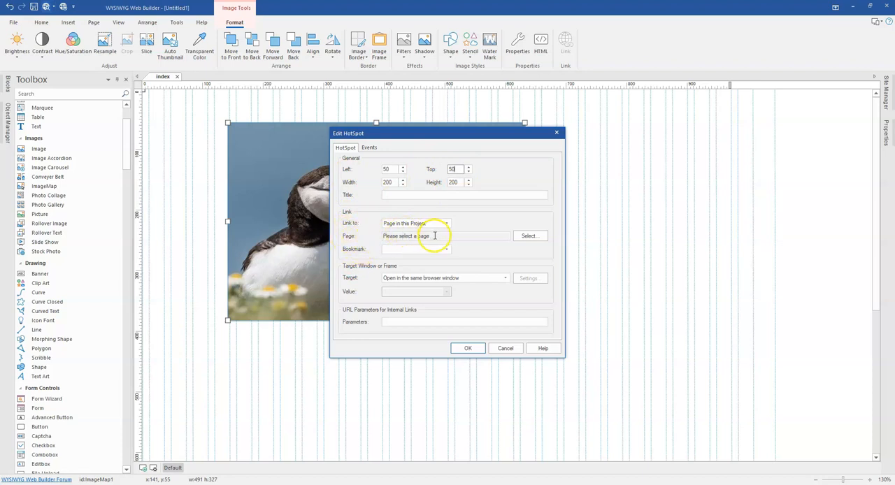
{"action": "left_click", "coordinate": [448, 223]}
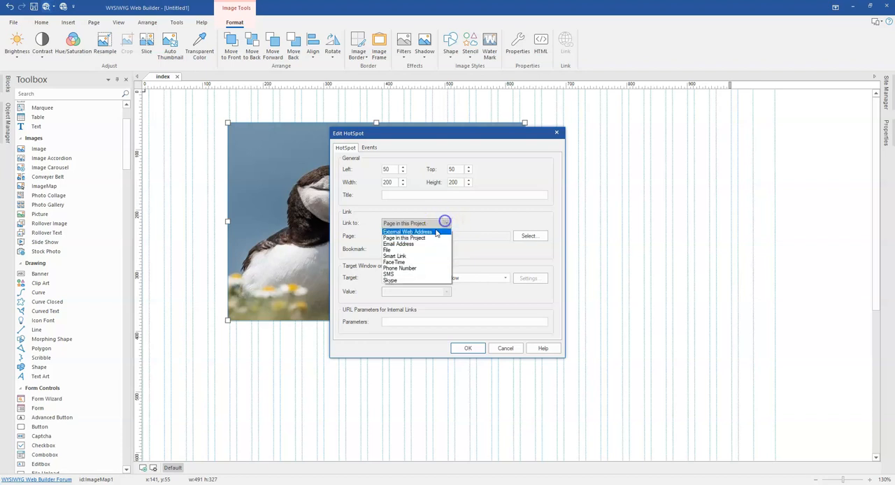
{"action": "left_click", "coordinate": [408, 232]}
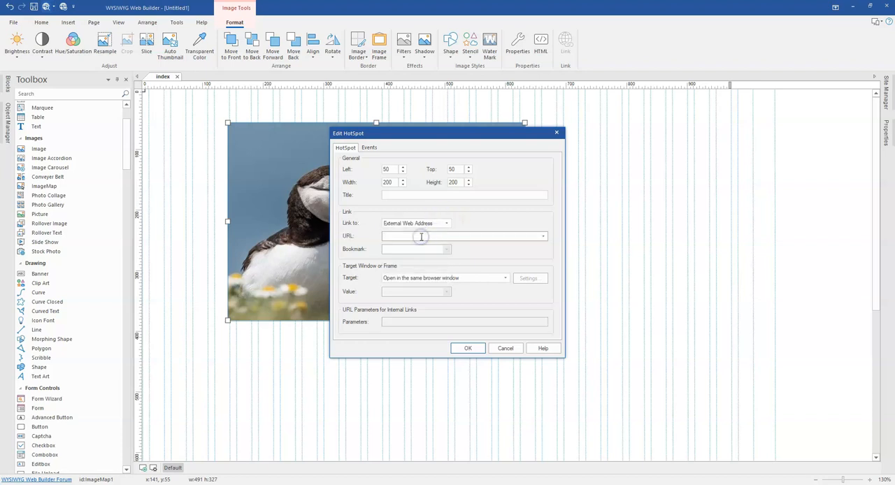
{"action": "type", "text": "https://"}
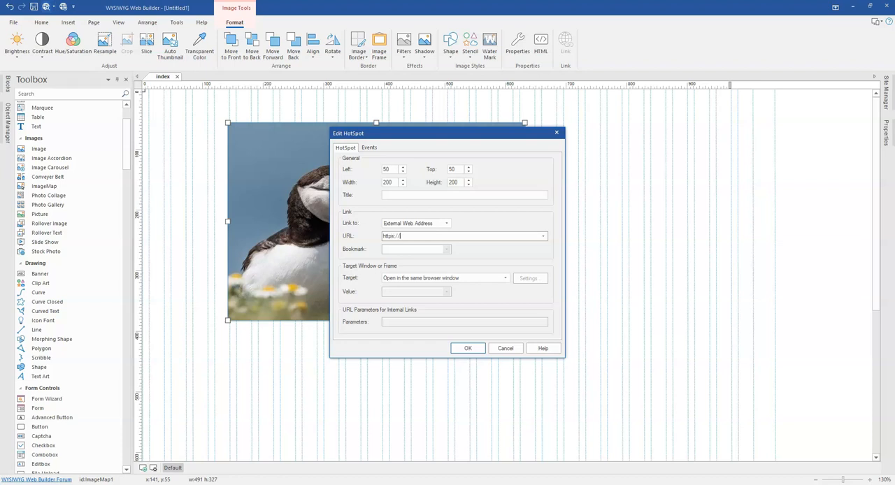
{"action": "type", "text": "dapsonishine"}
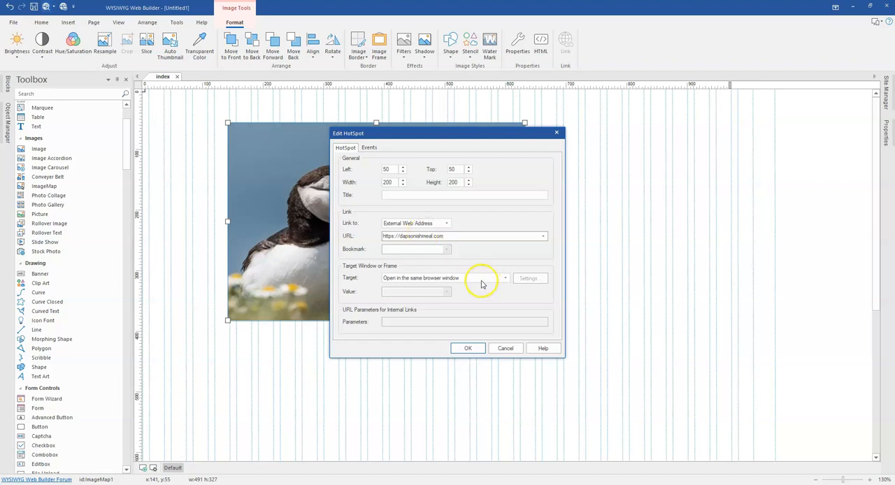
{"action": "left_click", "coordinate": [505, 278]}
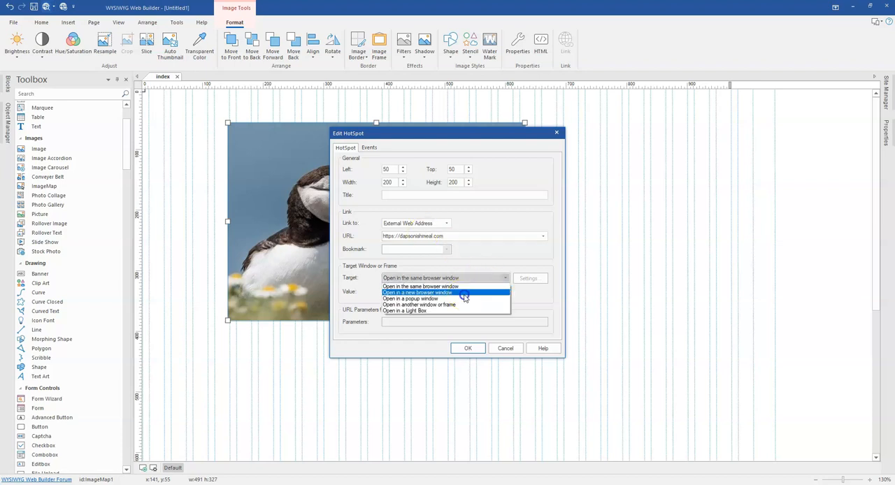
{"action": "left_click", "coordinate": [417, 292]}
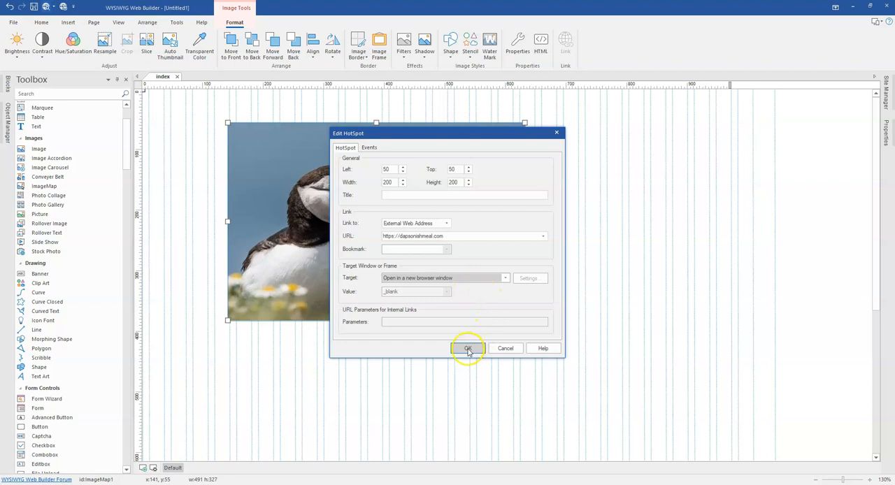
{"action": "left_click", "coordinate": [468, 349]}
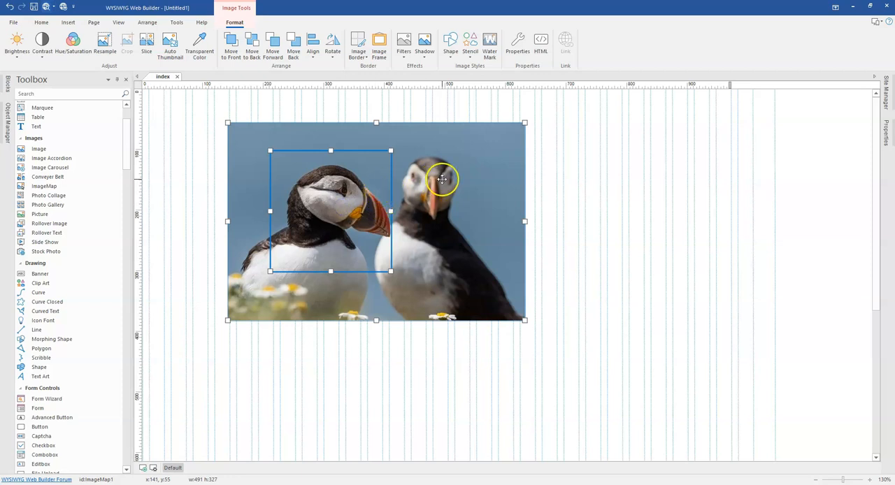
Drag the image map up and left, confirming the hotspot at left 62, top 46, 200 by 200.
{"action": "left_click_drag", "start_coordinate": [442, 180], "coordinate": [476, 221]}
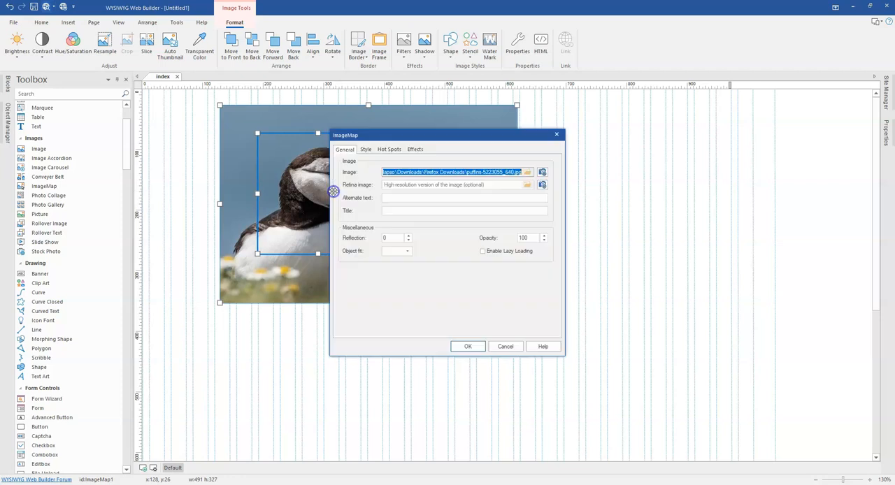
{"action": "left_click", "coordinate": [389, 149]}
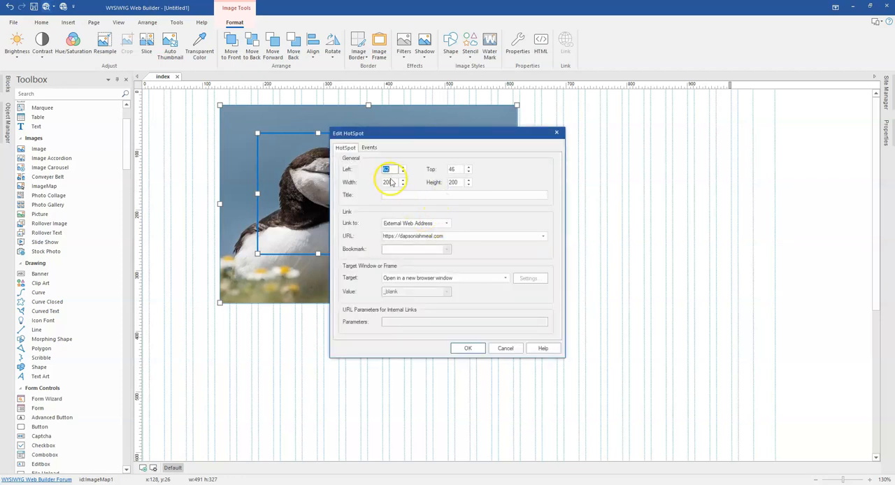
{"action": "left_click", "coordinate": [468, 348]}
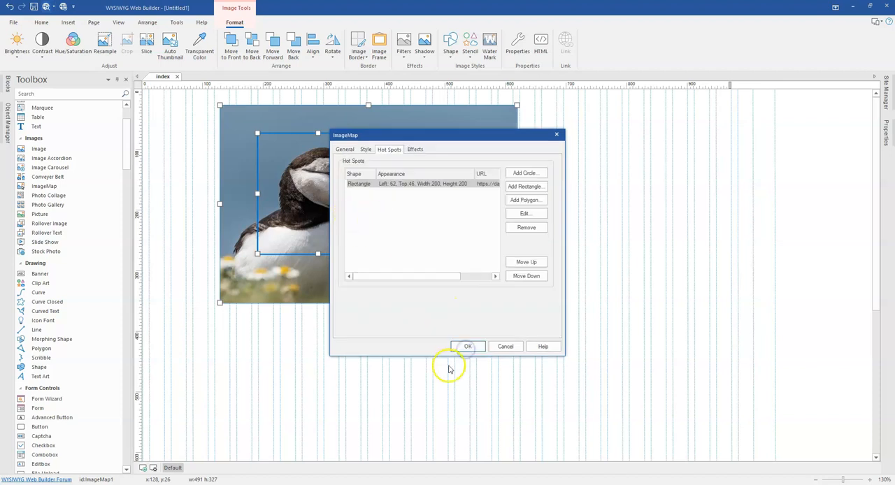
{"action": "left_click", "coordinate": [468, 346]}
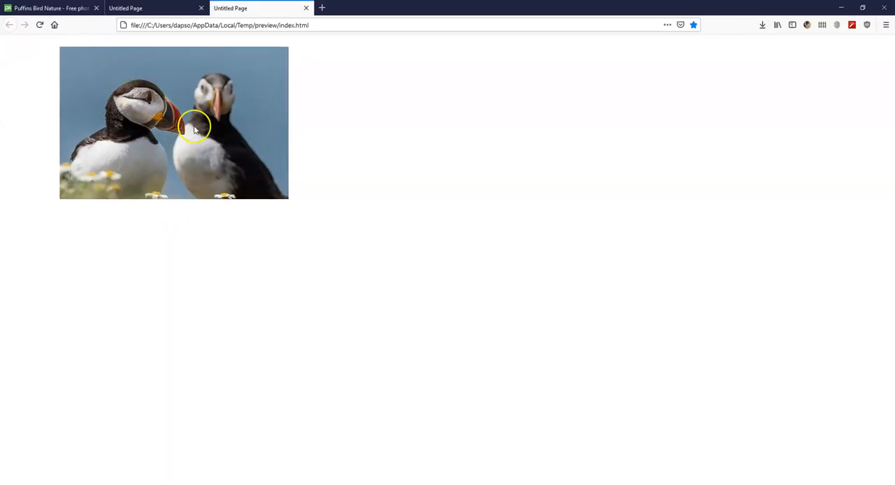
{"action": "mouse_move", "coordinate": [157, 122]}
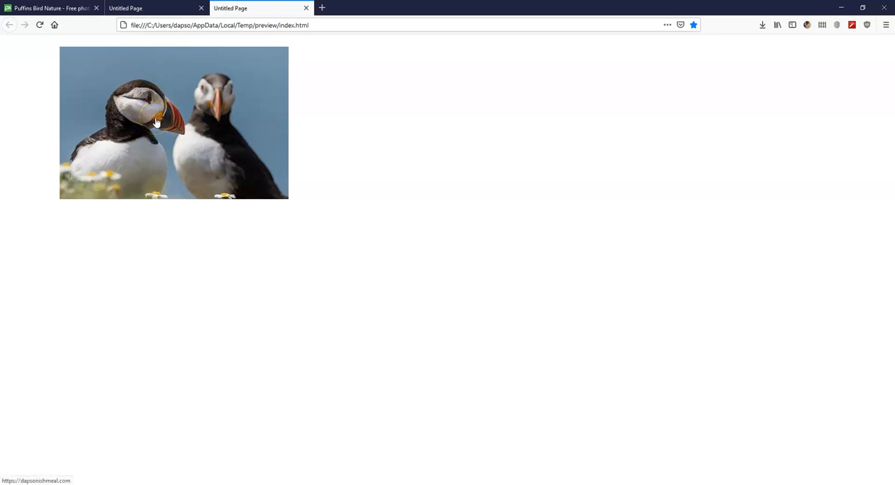
{"action": "mouse_move", "coordinate": [153, 124]}
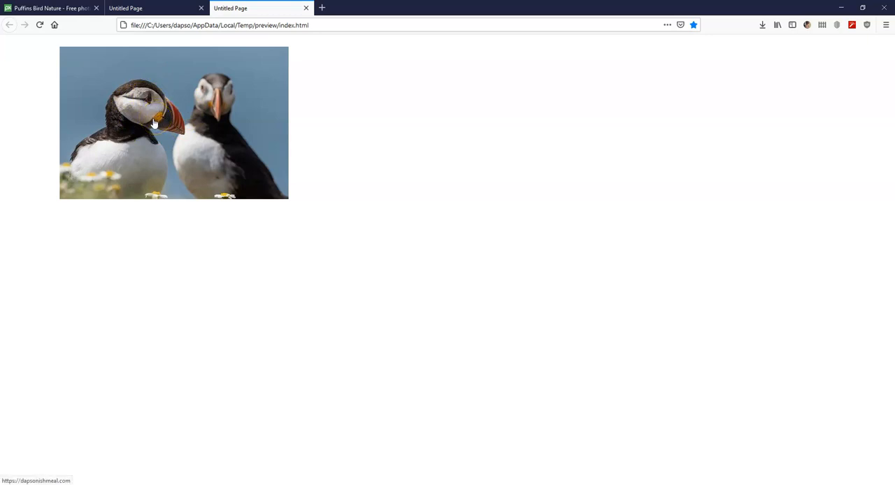